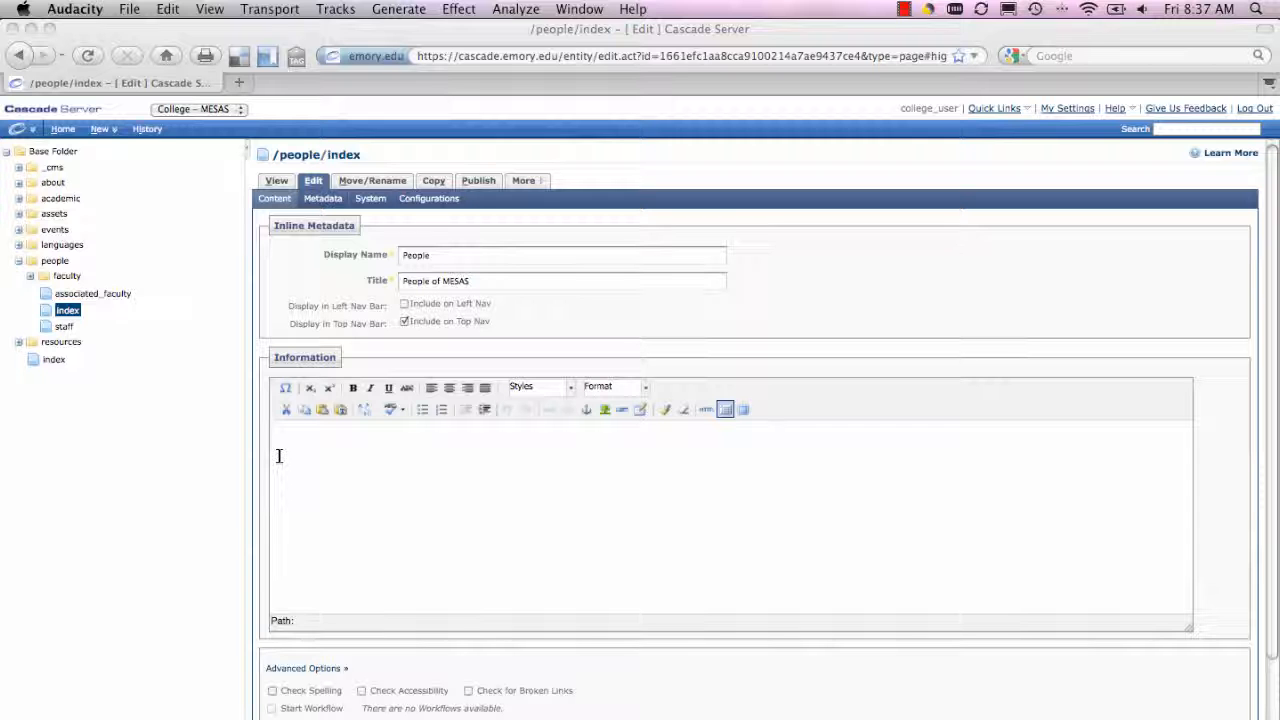
# Enter a numbered list with First Item, Second Item and Third Item.
pyautogui.scroll(-3)
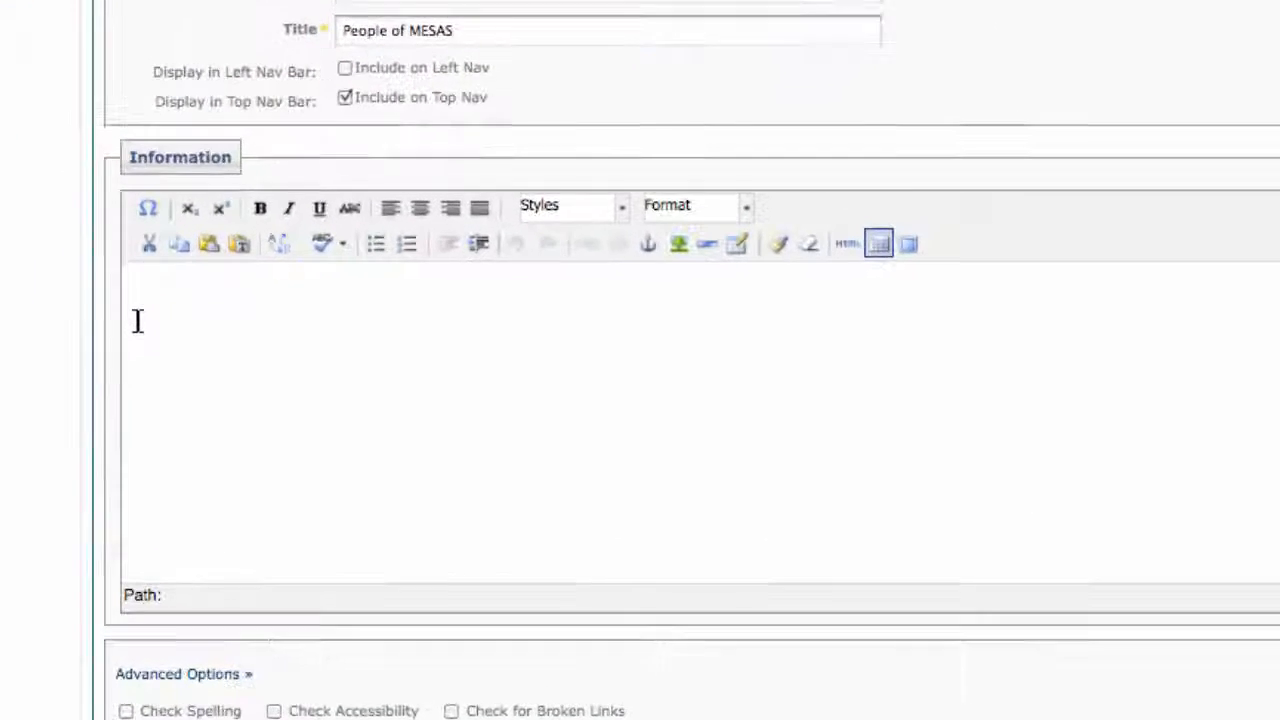
pyautogui.scroll(-3)
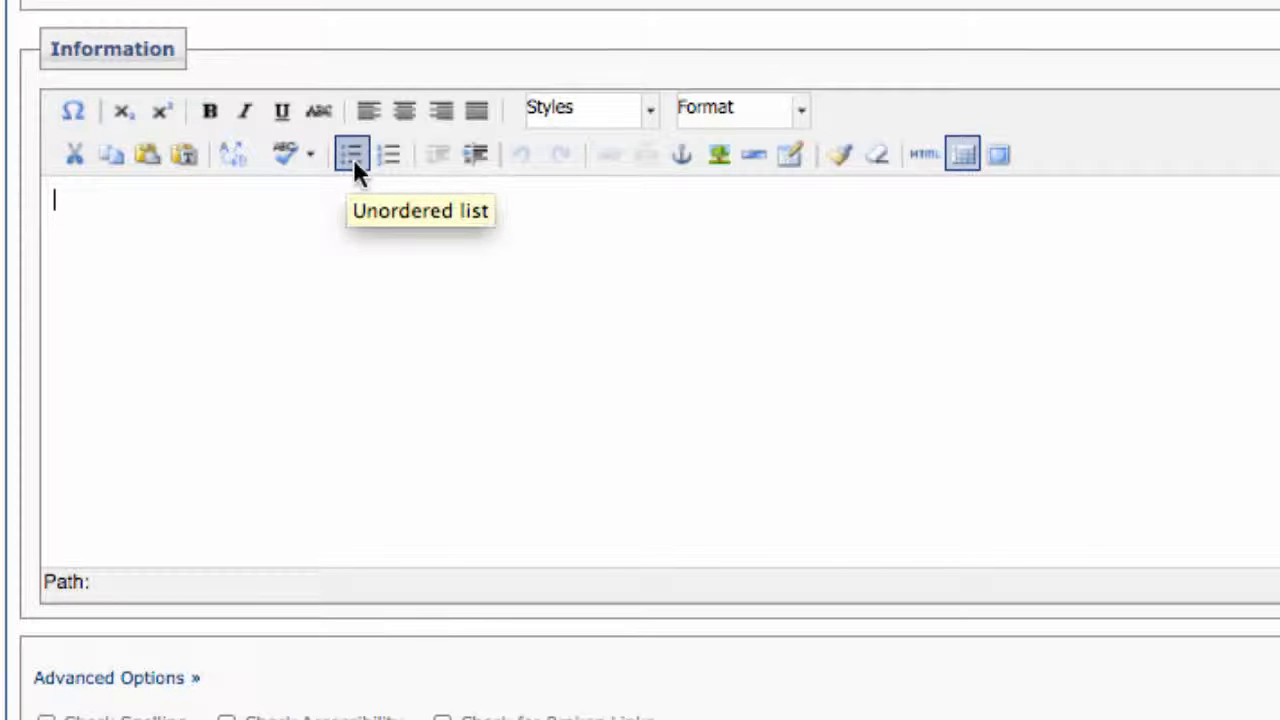
pyautogui.moveTo(388, 156)
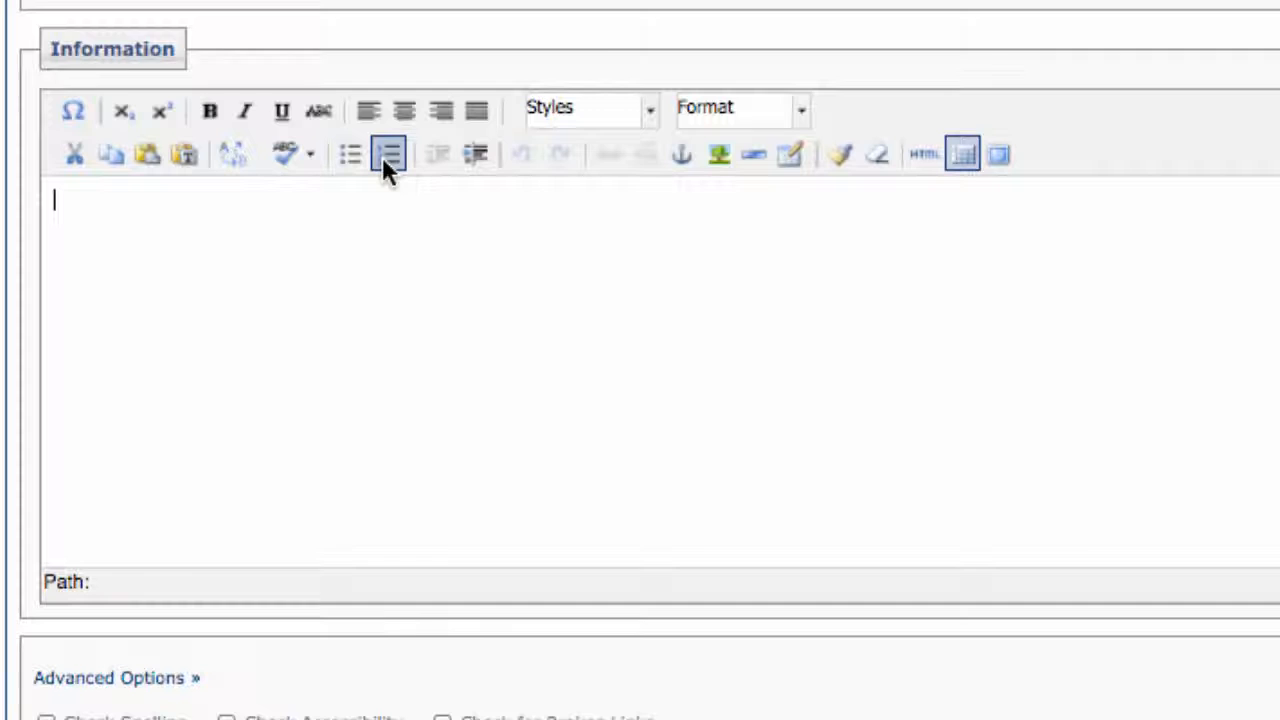
pyautogui.click(388, 154)
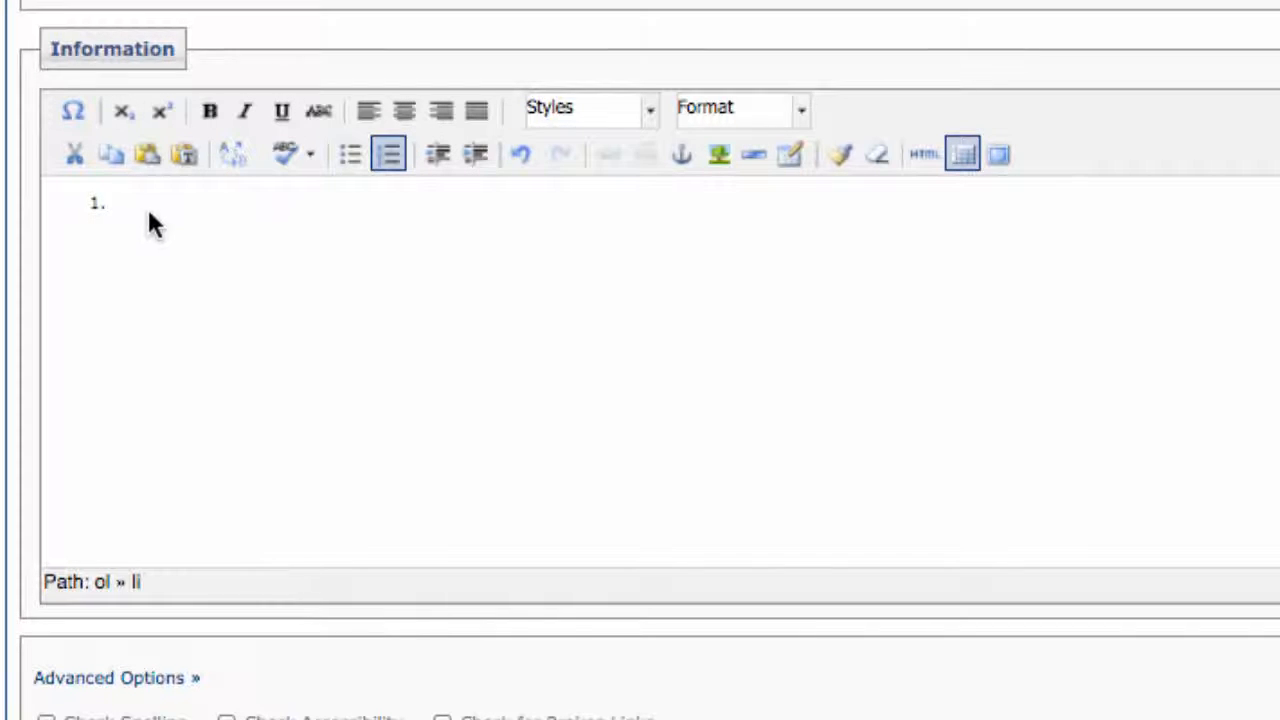
pyautogui.click(120, 200)
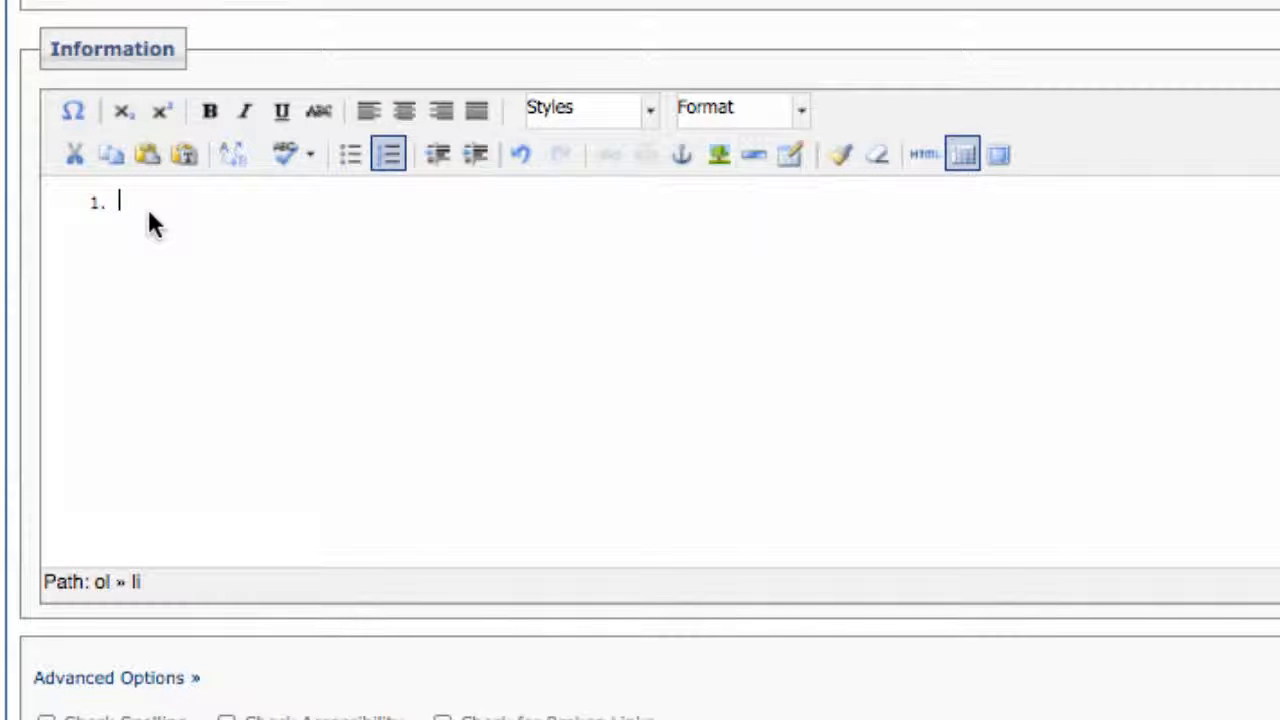
pyautogui.write('First Item')
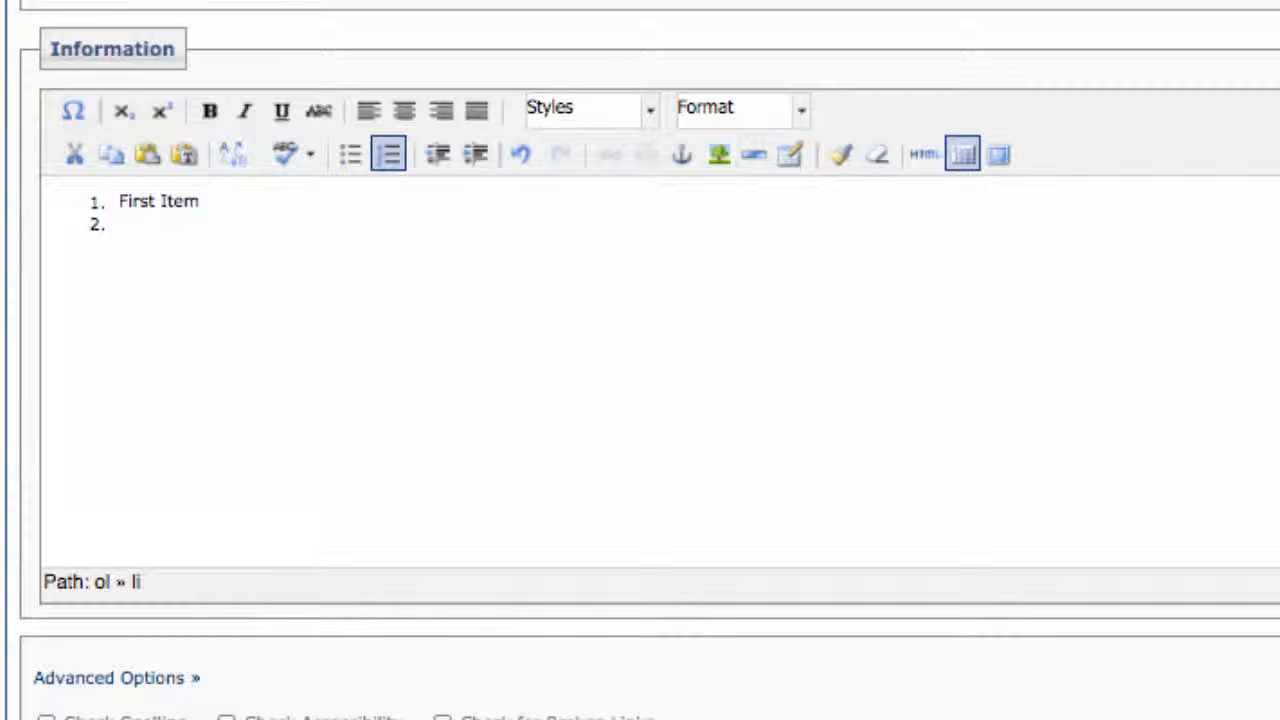
pyautogui.write('Second Item')
pyautogui.write('Thi')
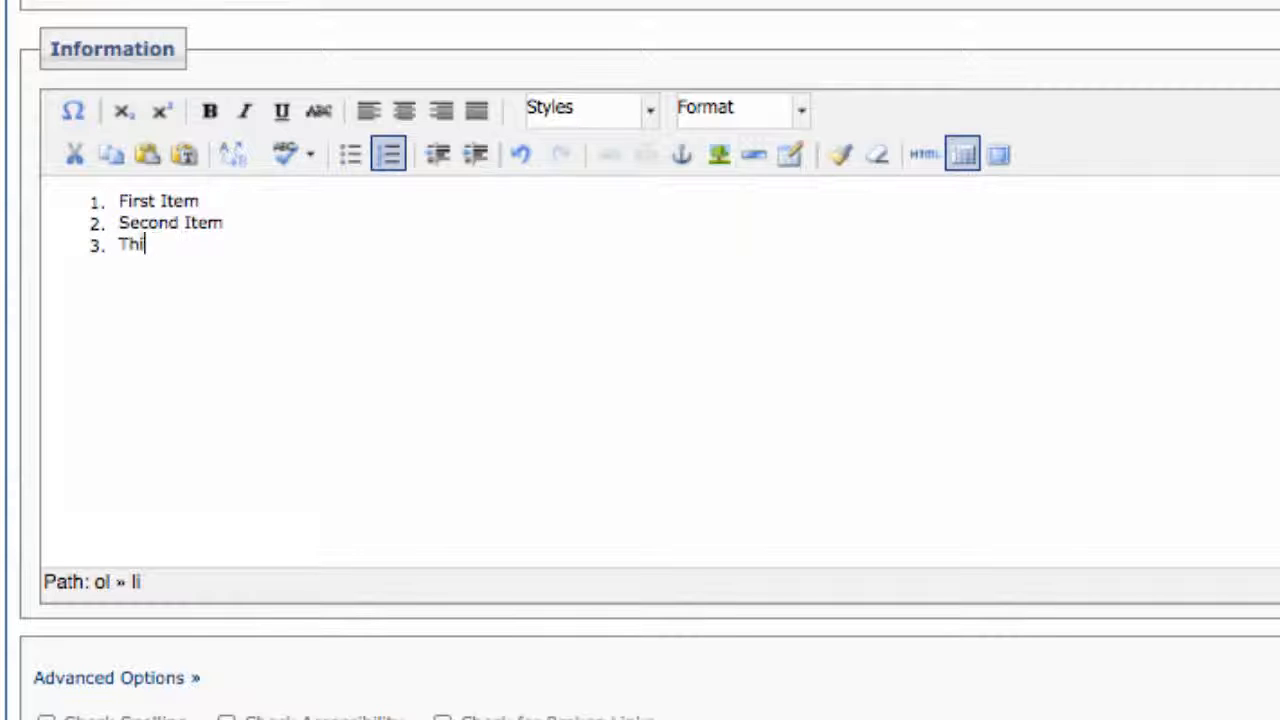
pyautogui.press('Enter')
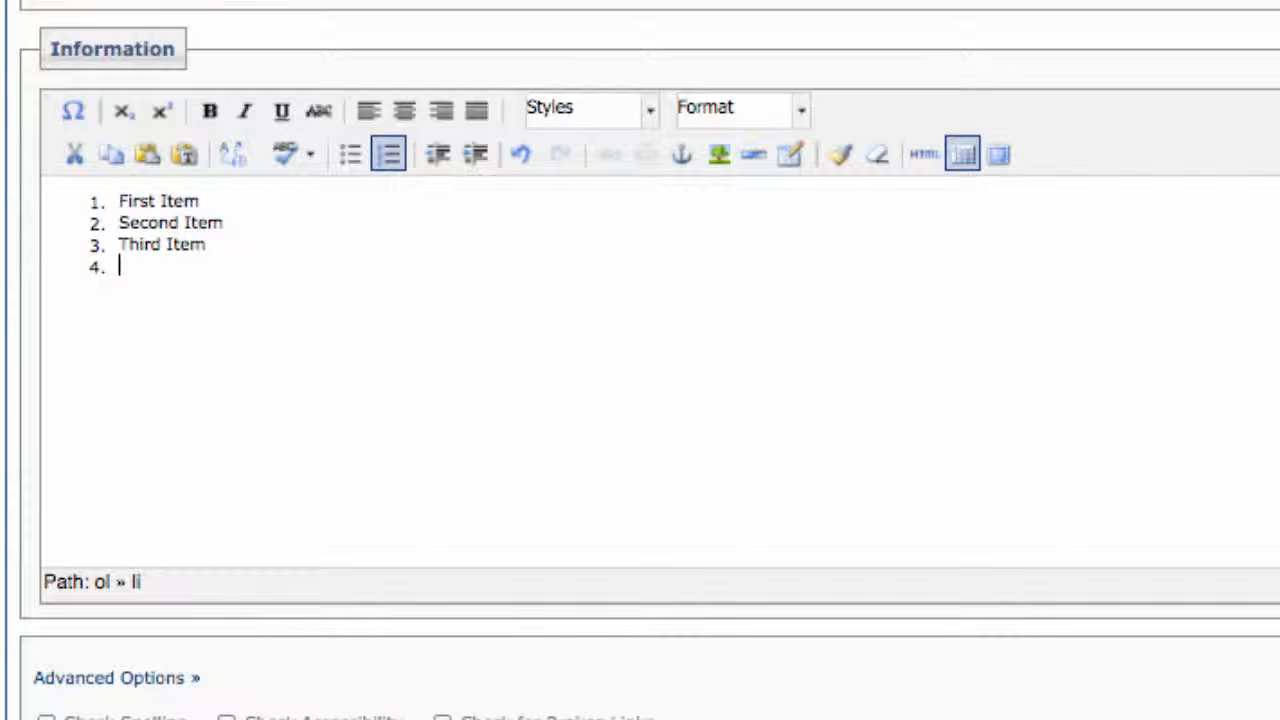
# End the list and add the plain sentence 'Thre rest of my information.'.
pyautogui.click(388, 154)
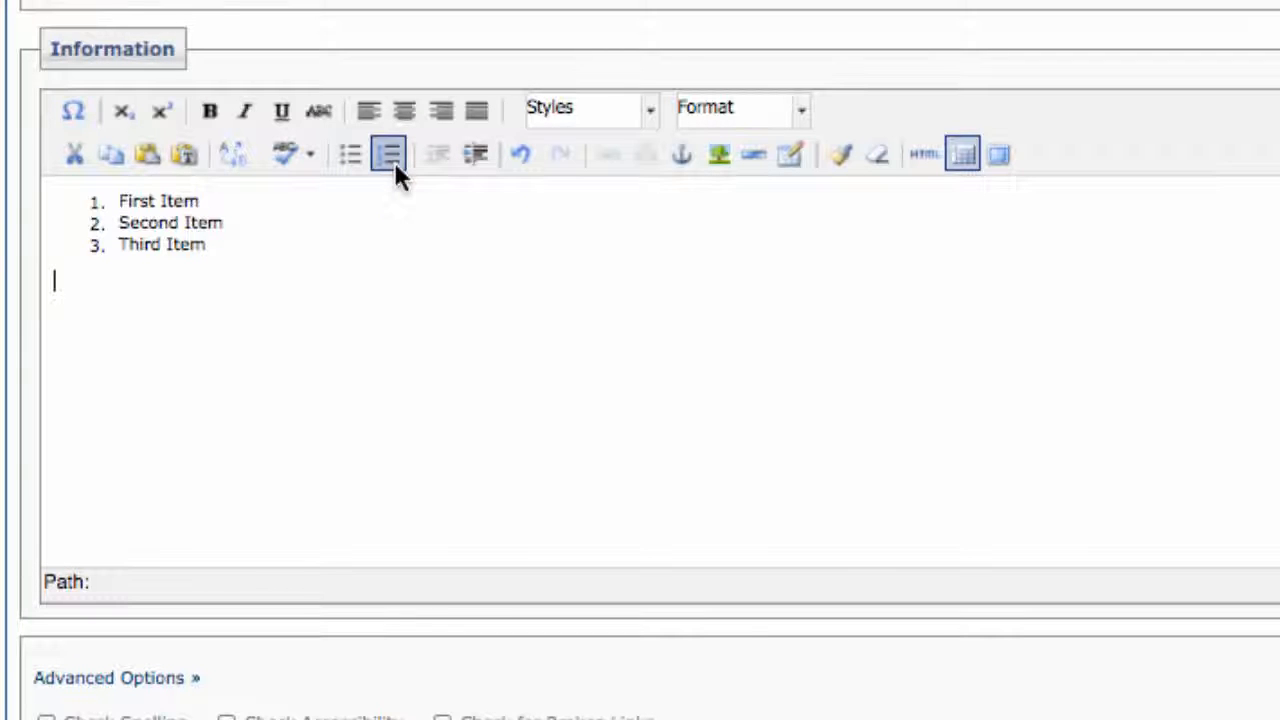
pyautogui.write('Thre rest of m')
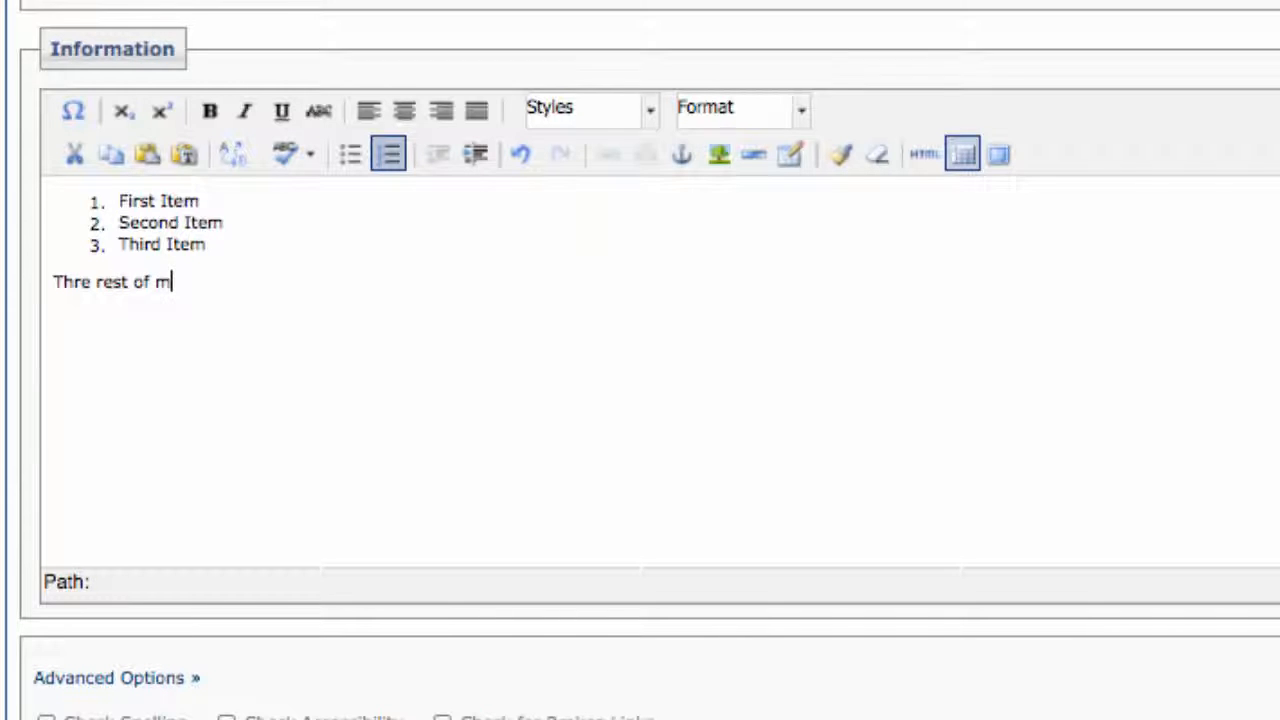
pyautogui.write('y information.')
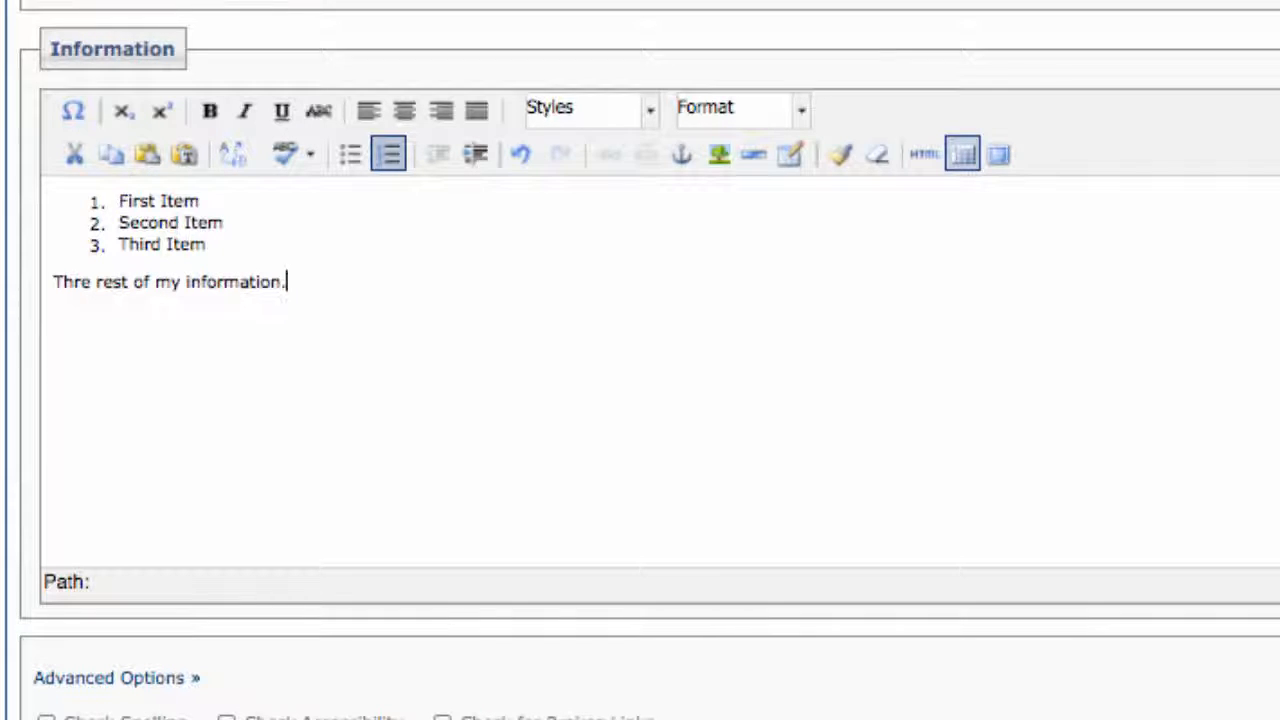
# Start a new empty paragraph below the information sentence.
pyautogui.click(168, 280)
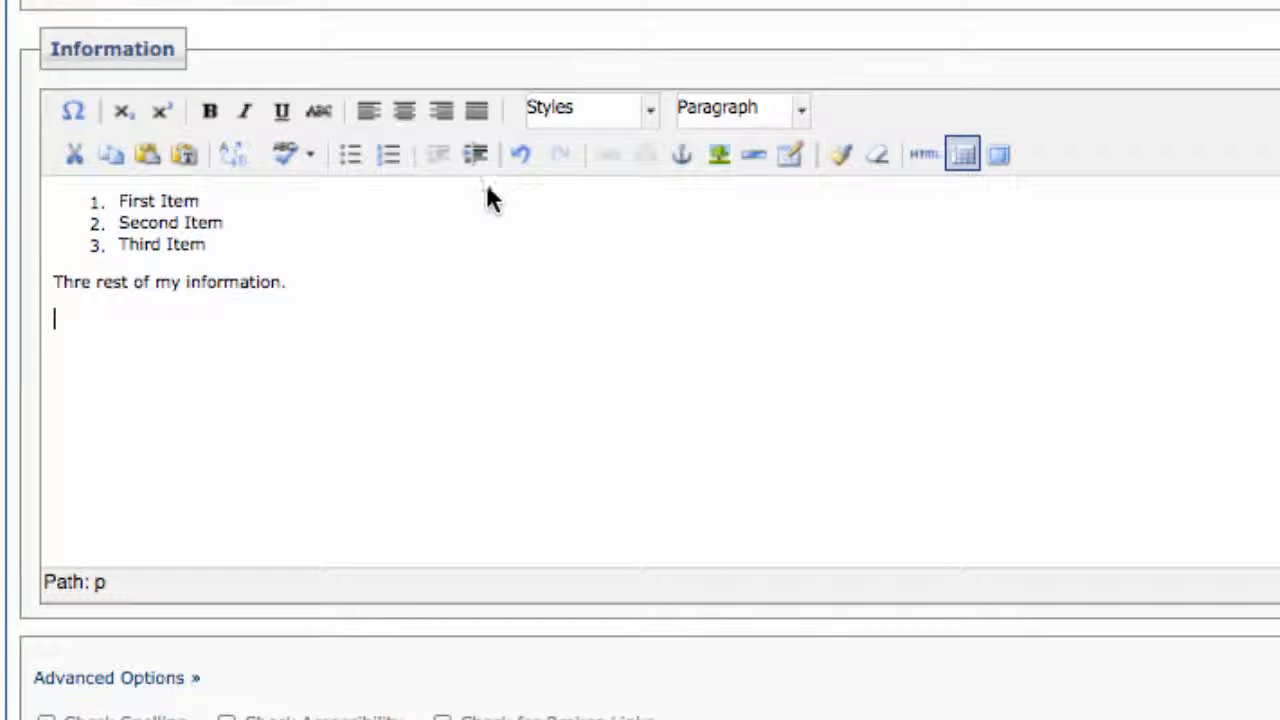
pyautogui.moveTo(948, 198)
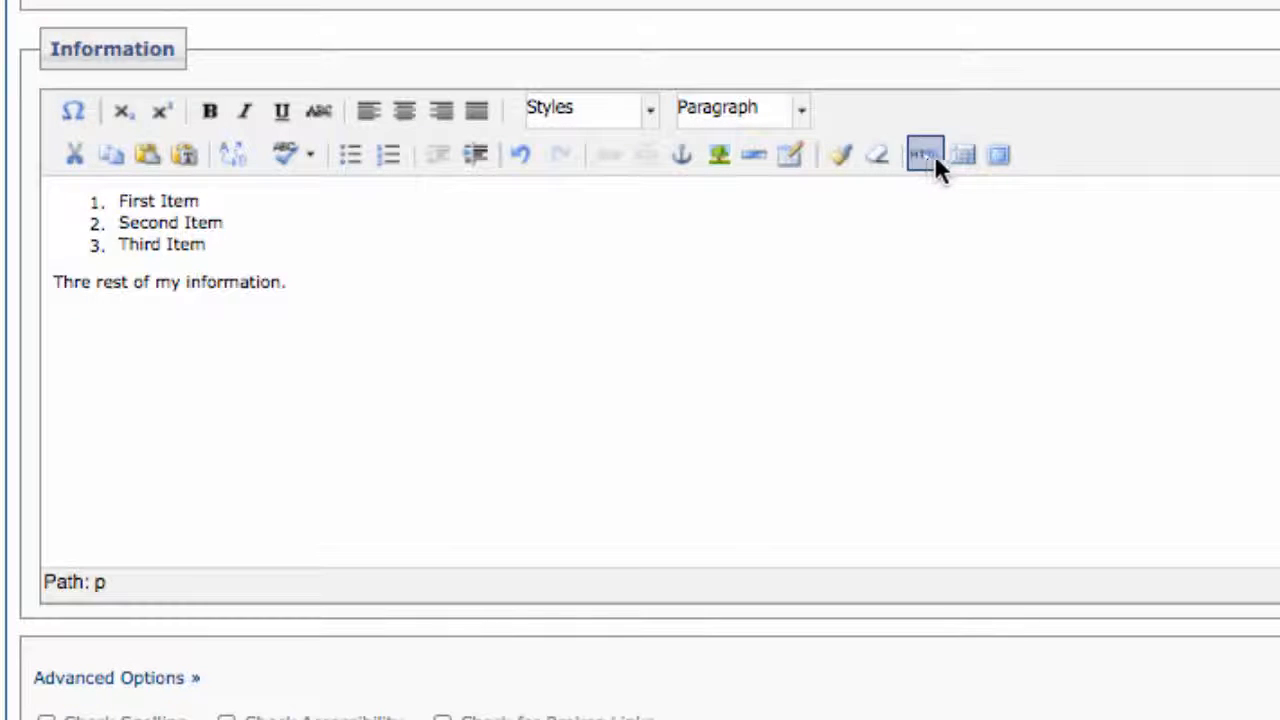
# Configure a table: 2 columns, 10 rows, padding 1, spacing 2, centered, border 1, width 100.
pyautogui.click(962, 154)
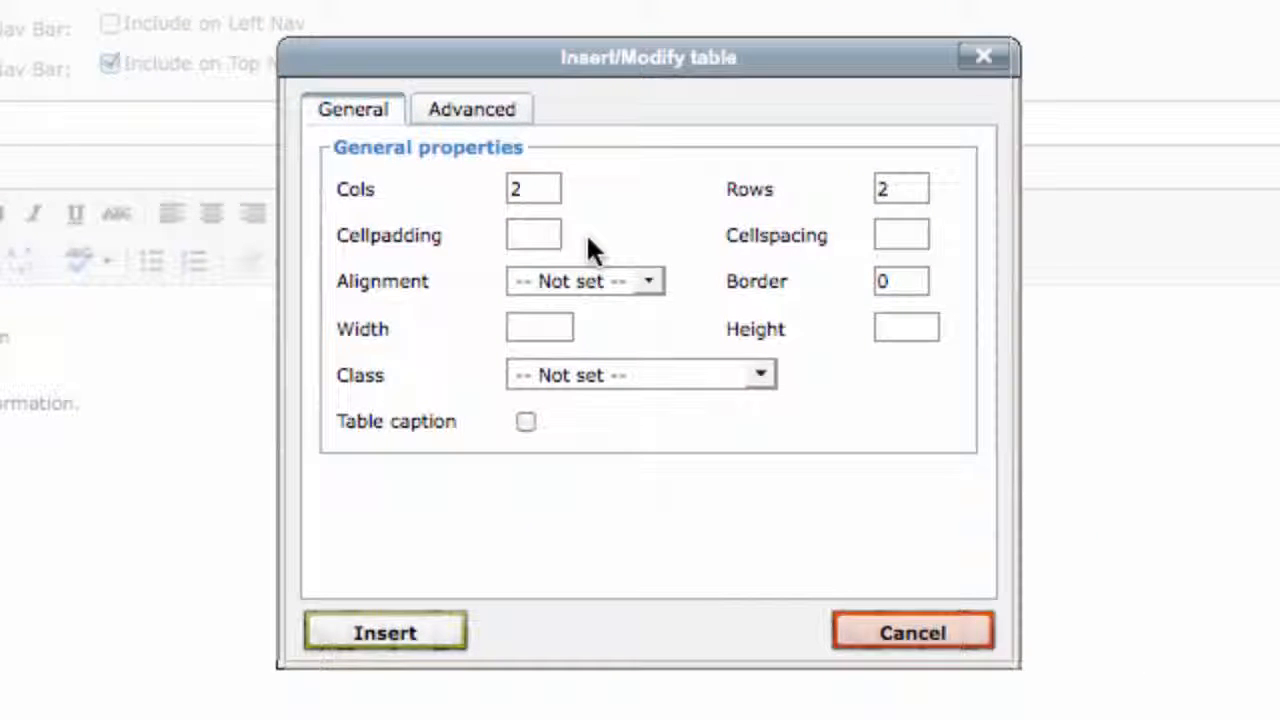
pyautogui.moveTo(864, 240)
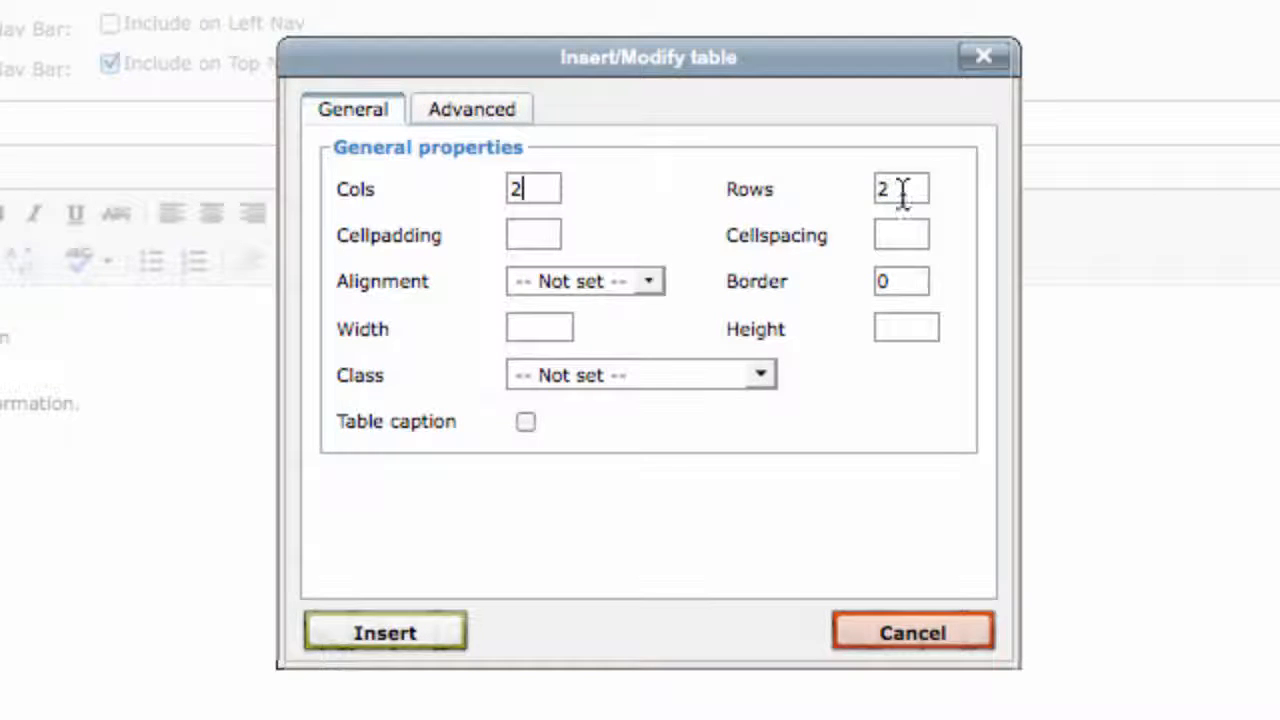
pyautogui.write('10')
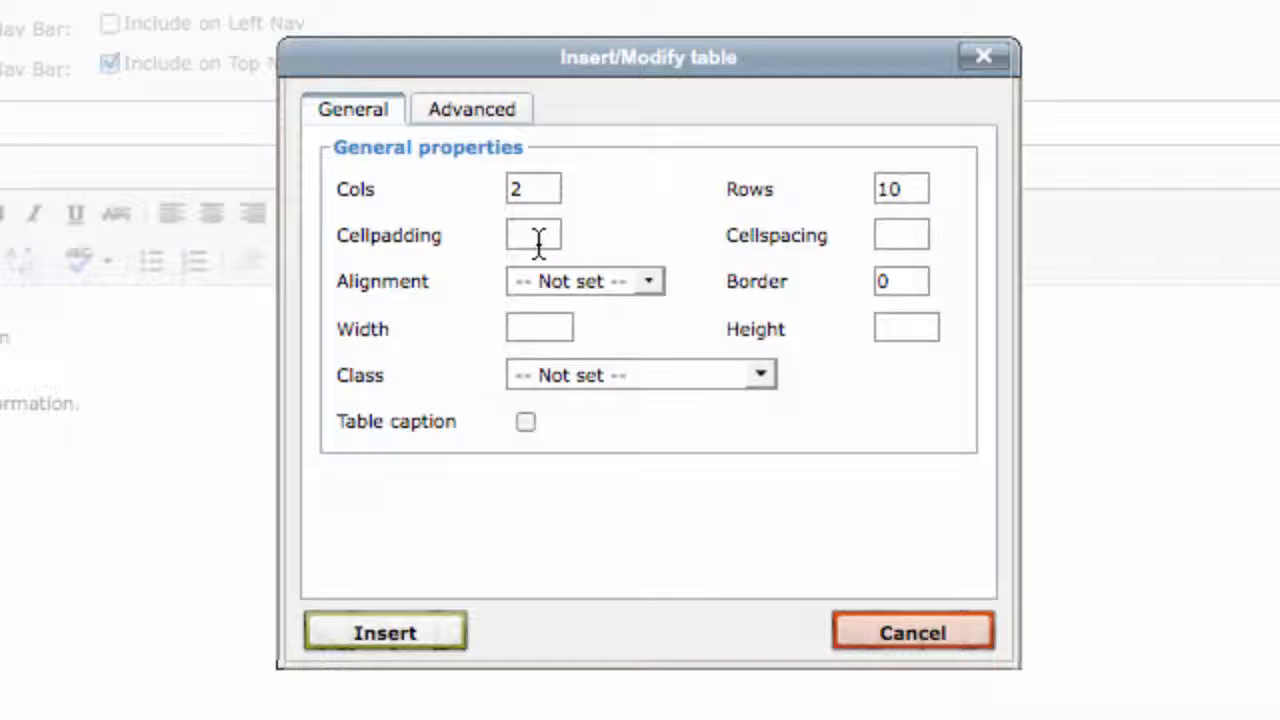
pyautogui.moveTo(430, 256)
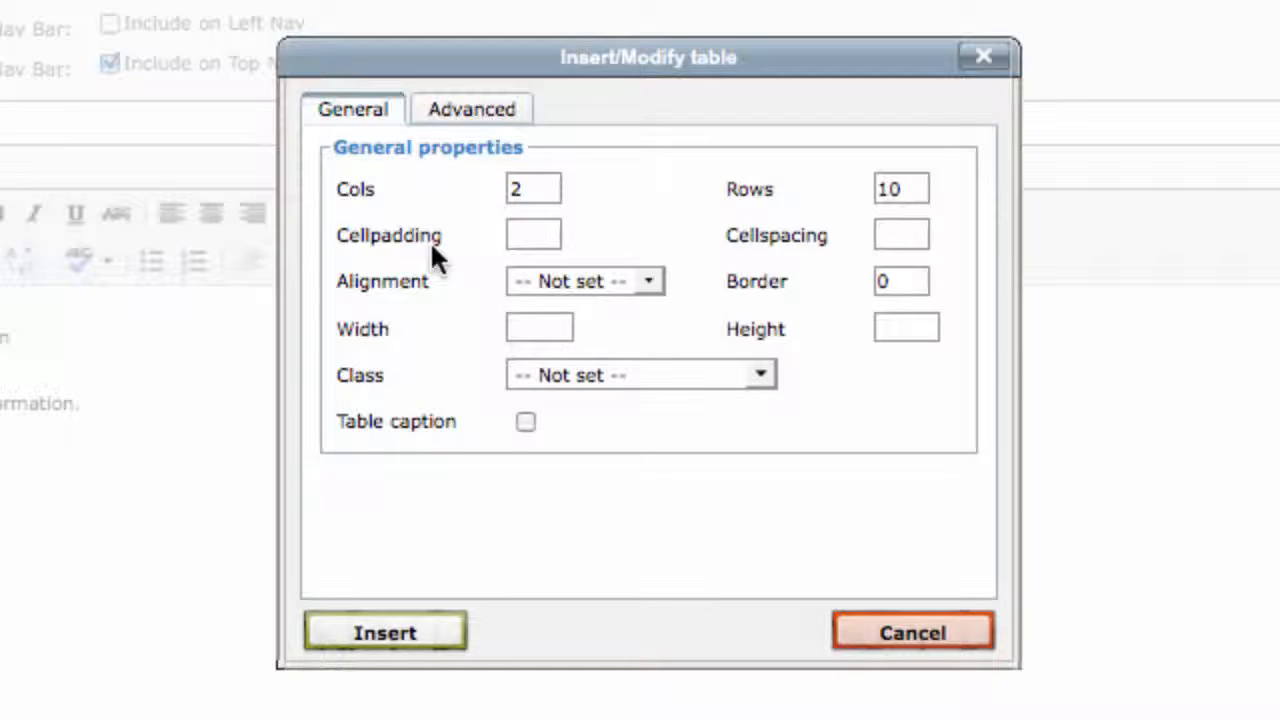
pyautogui.write('1')
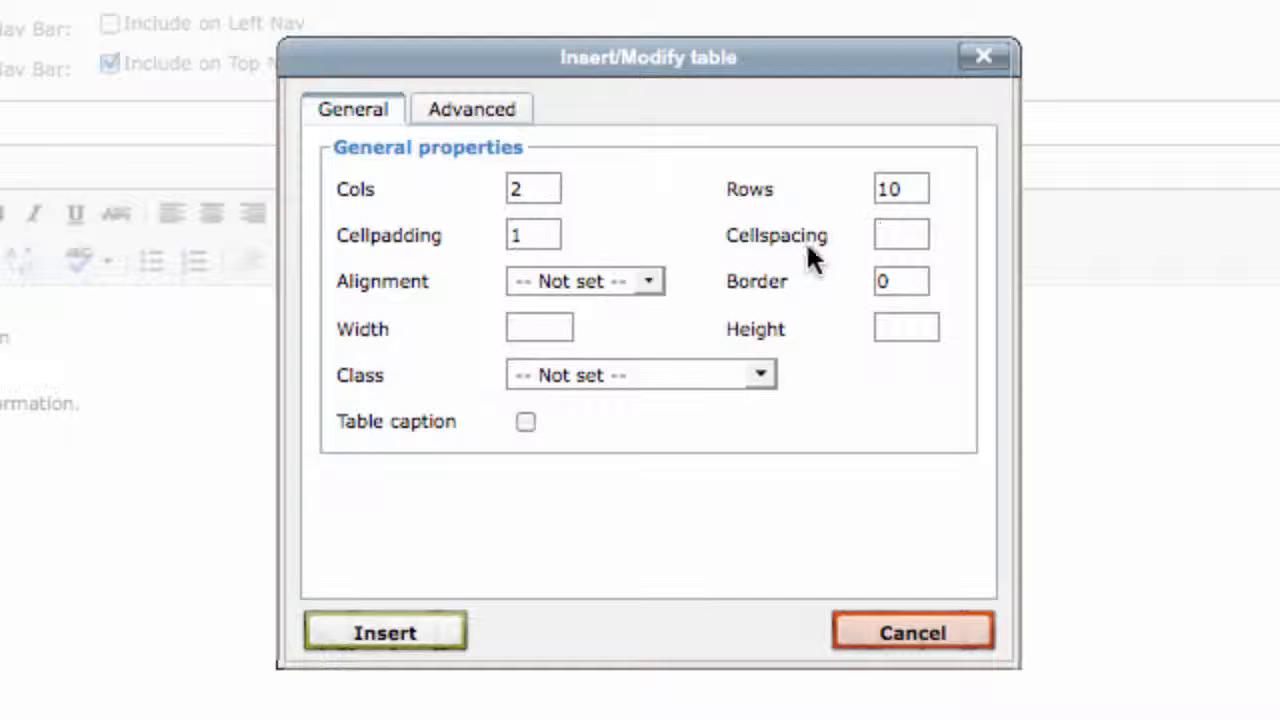
pyautogui.click(900, 234)
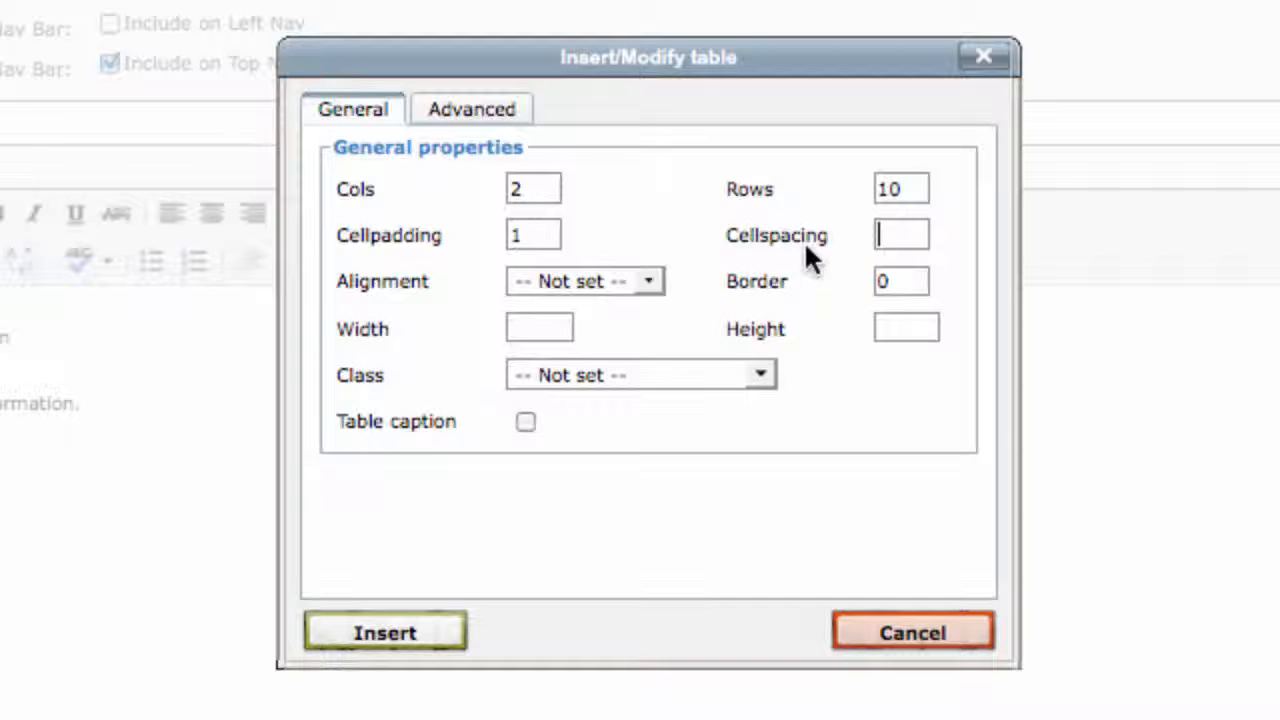
pyautogui.write('2')
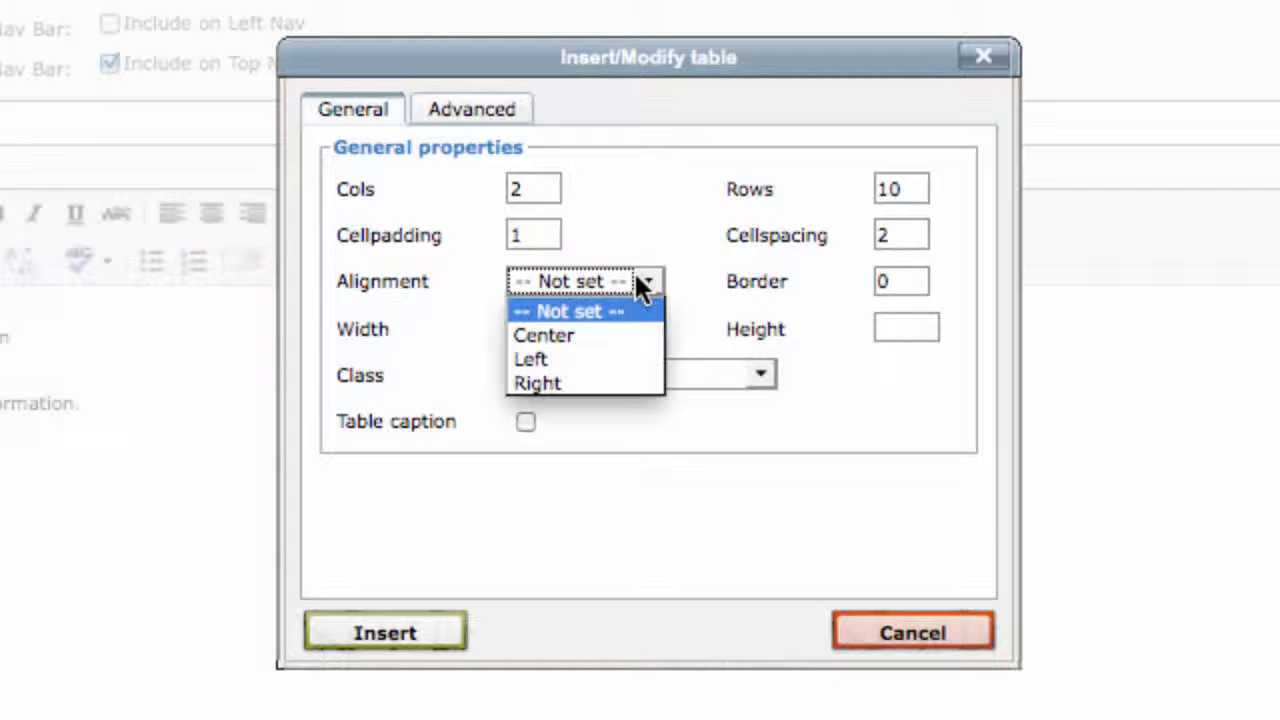
pyautogui.click(544, 336)
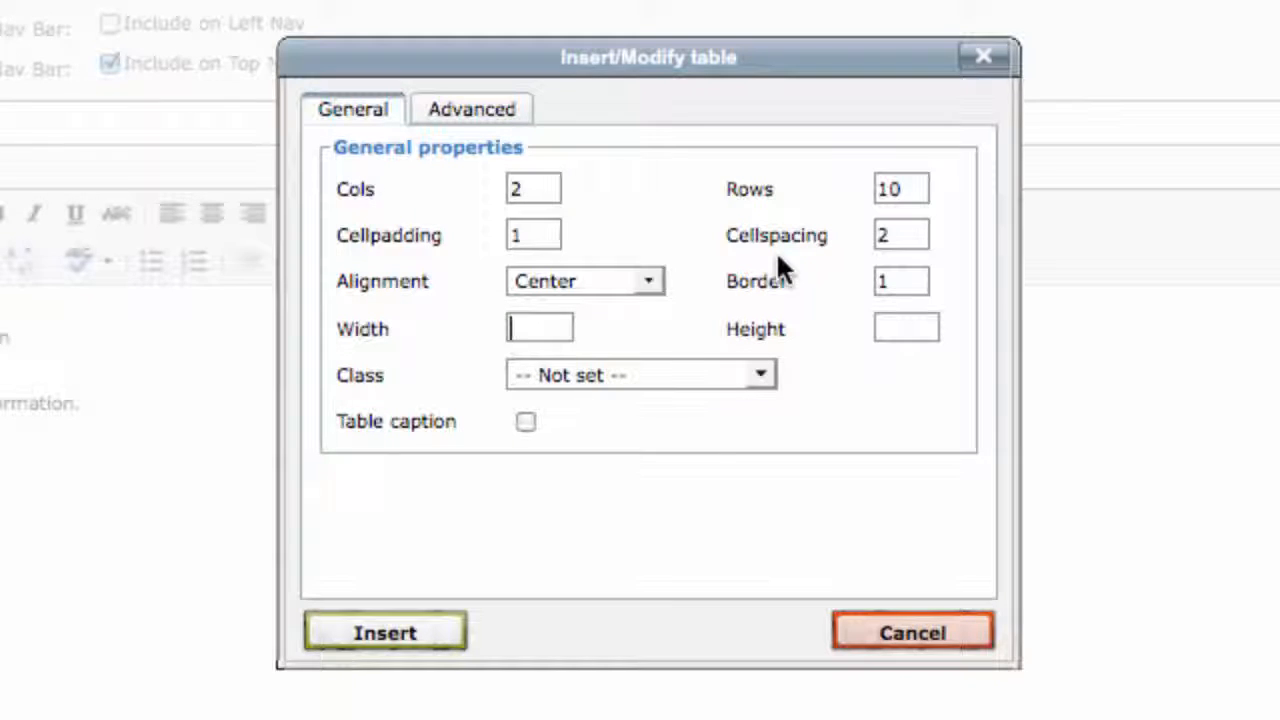
pyautogui.write('100')
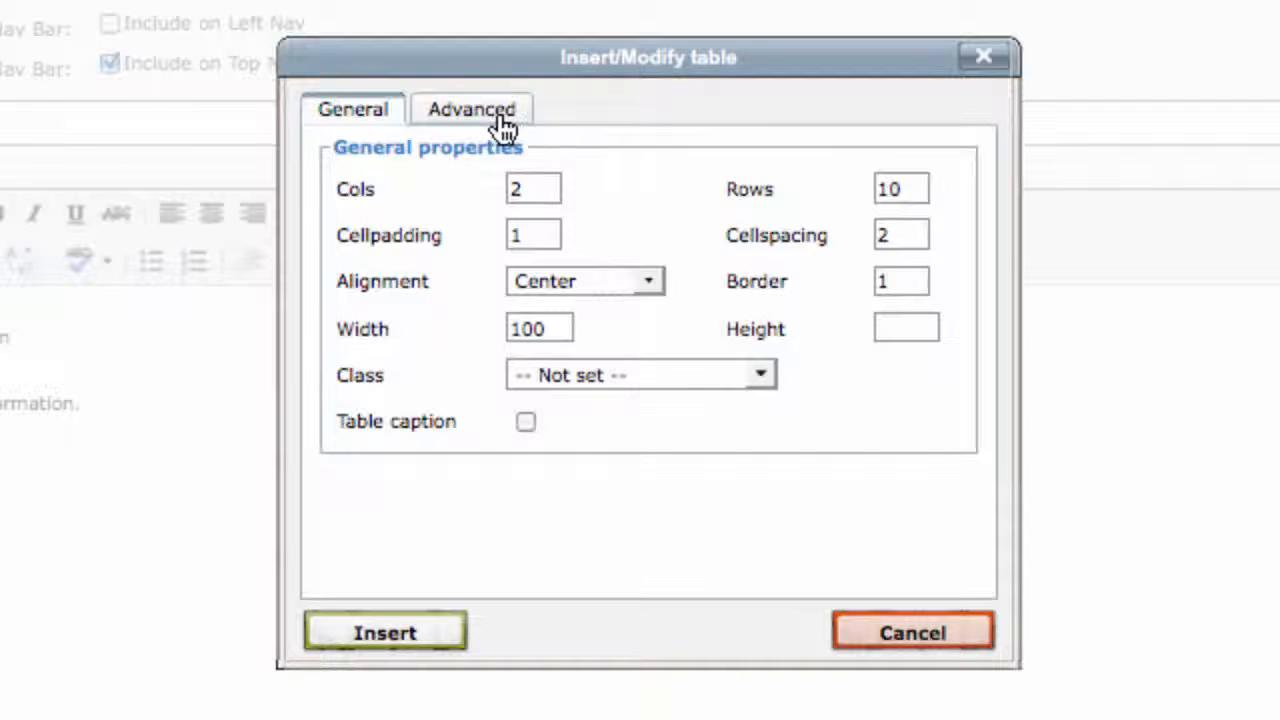
# Review the Advanced properties and insert the table into the page.
pyautogui.click(470, 108)
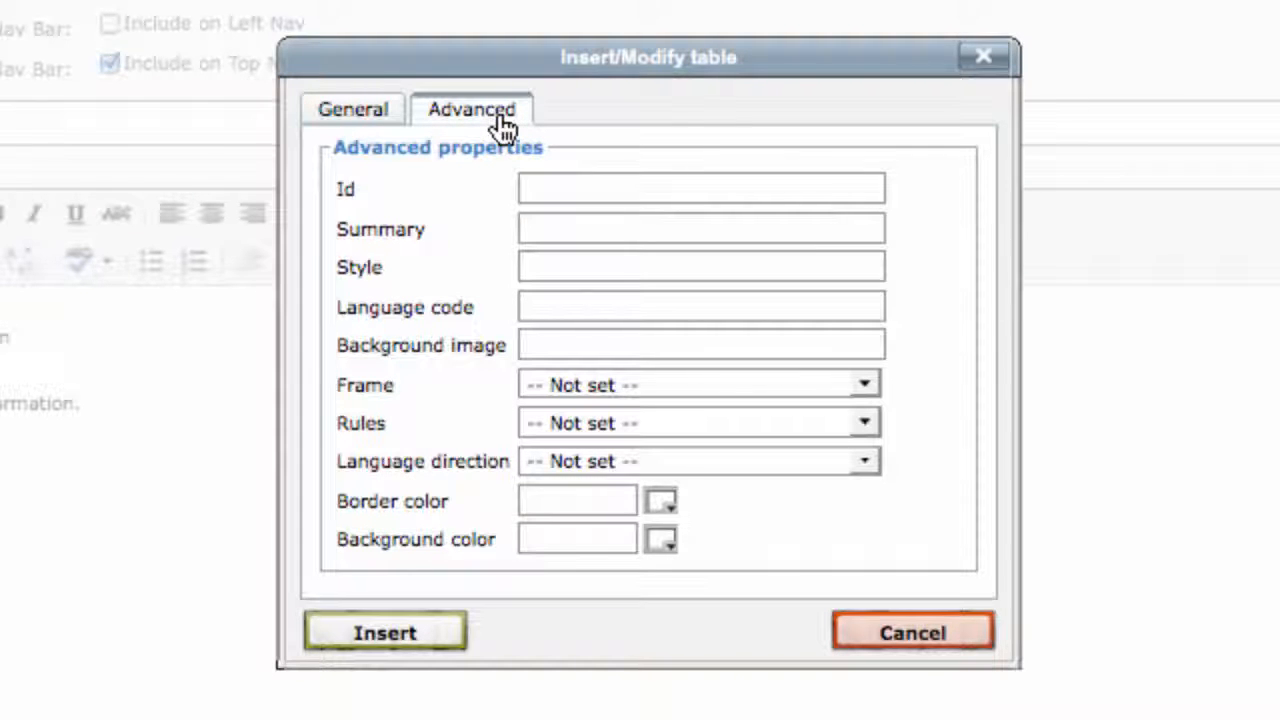
pyautogui.moveTo(430, 104)
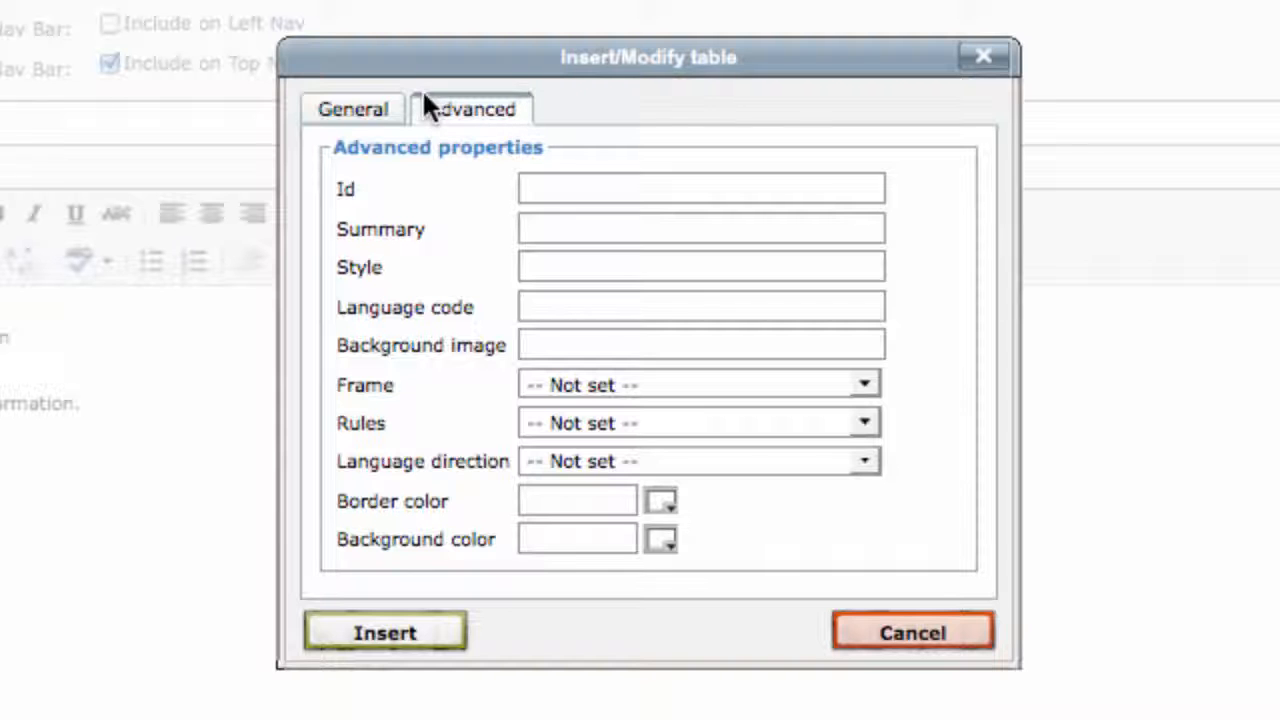
pyautogui.click(384, 632)
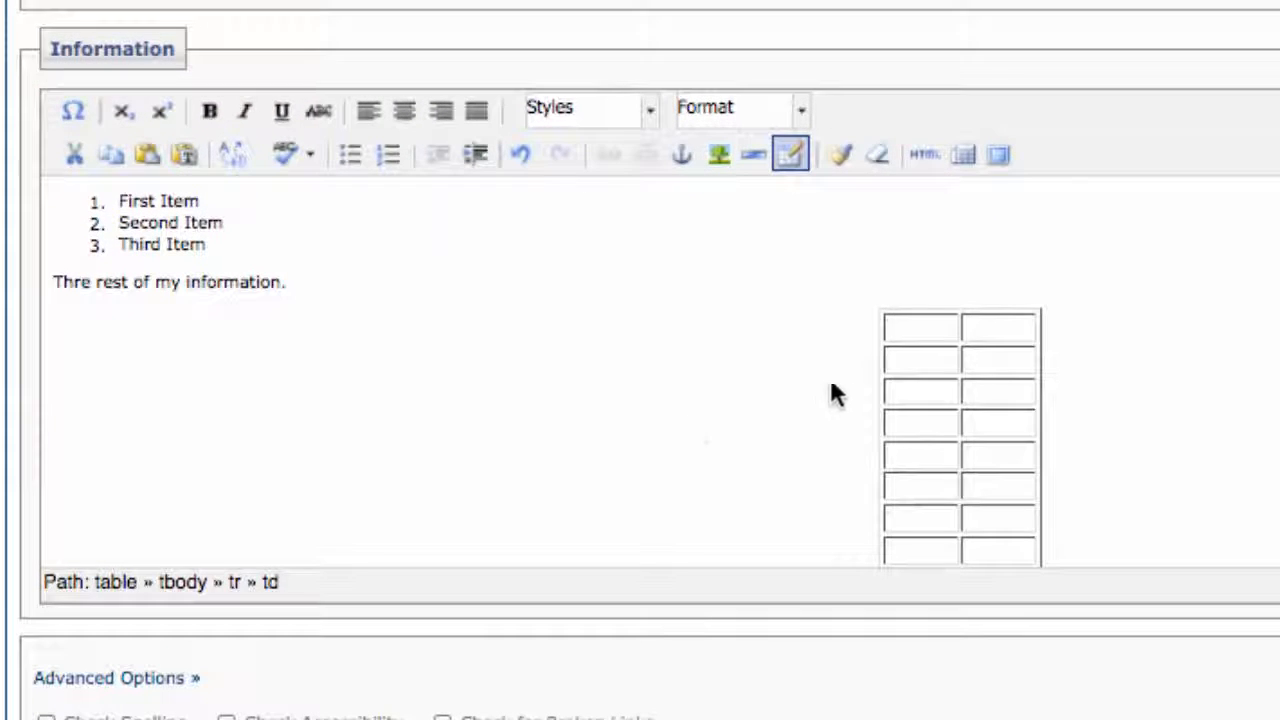
# Fill the first row with 'one' and 'two', then bring up the table's properties.
pyautogui.write('one')
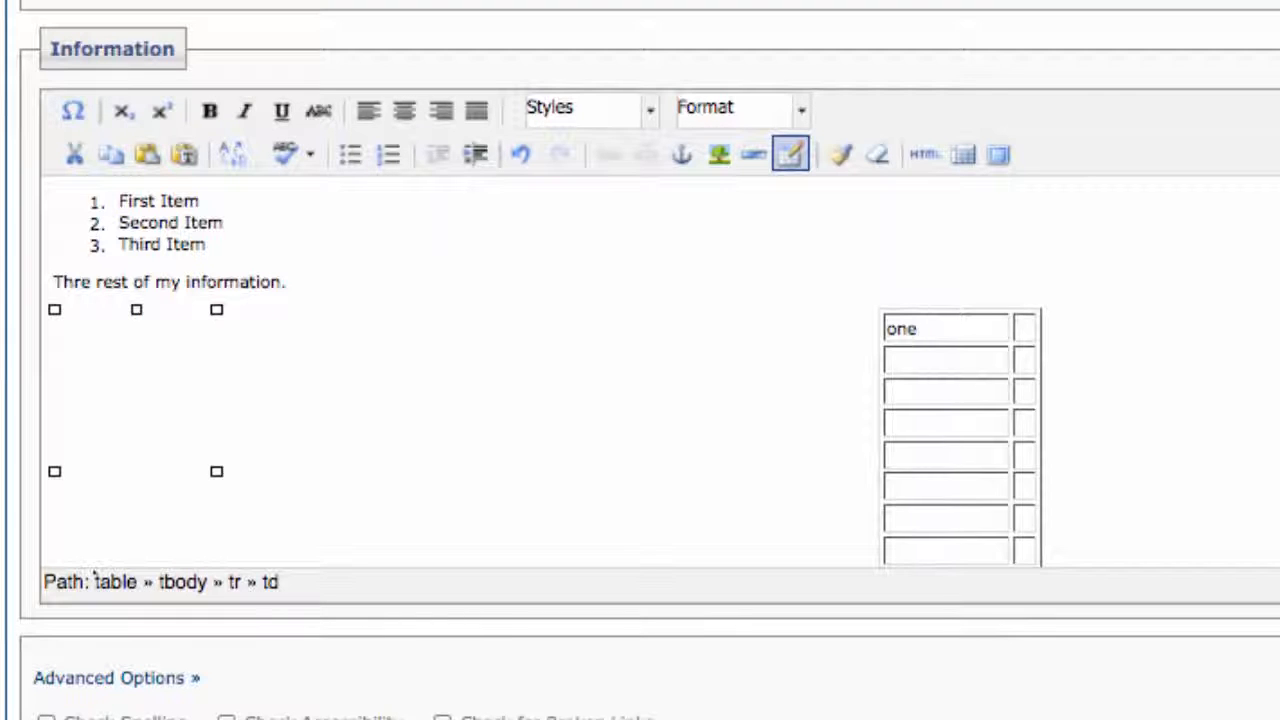
pyautogui.moveTo(1150, 350)
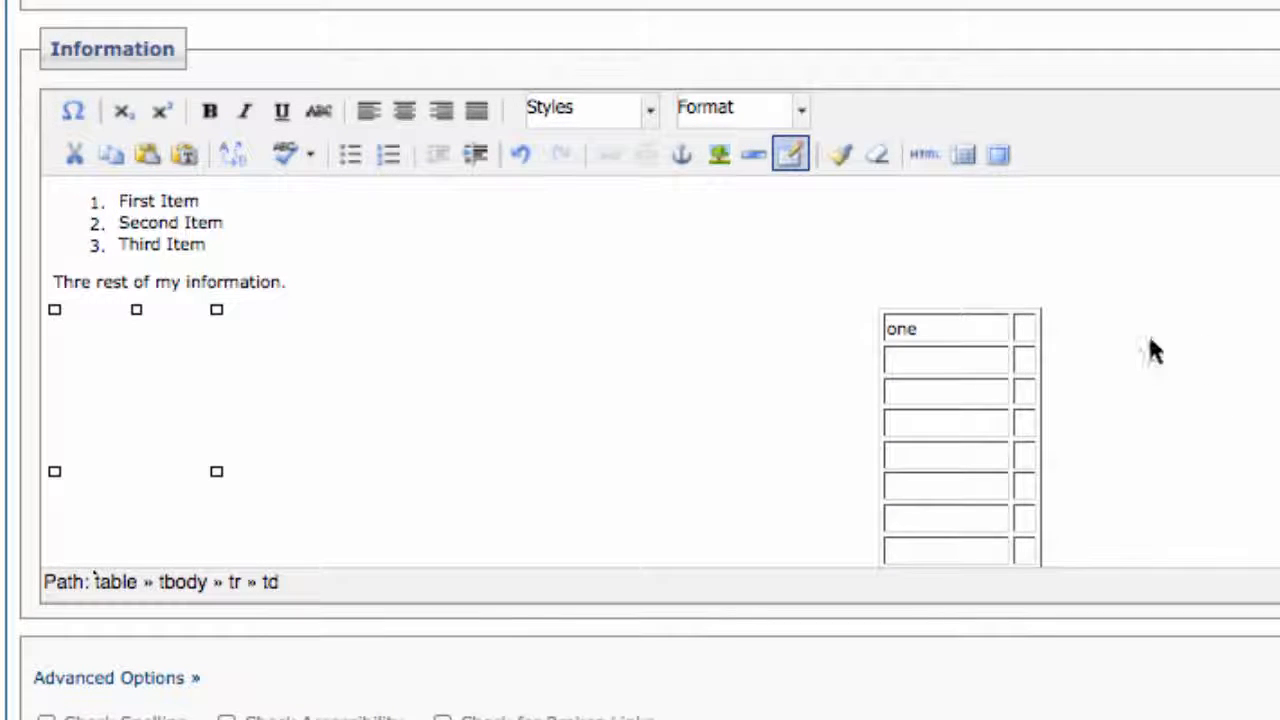
pyautogui.write('two')
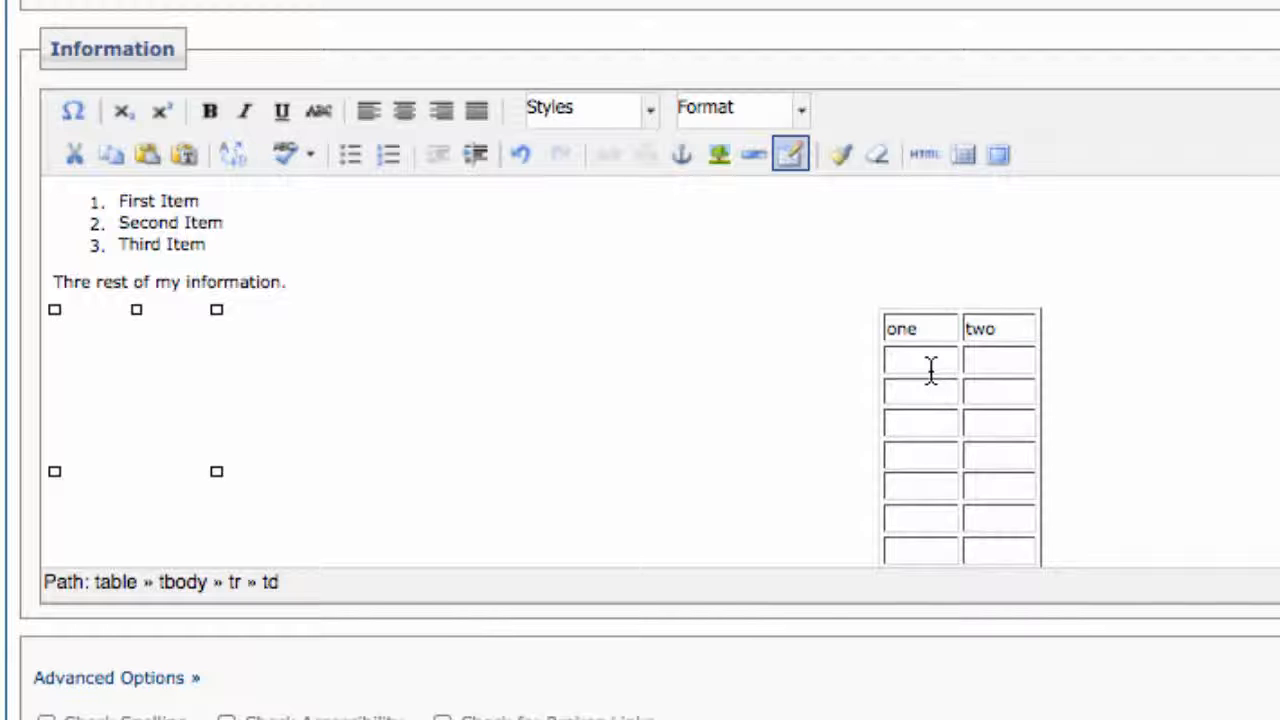
pyautogui.rightClick(920, 360)
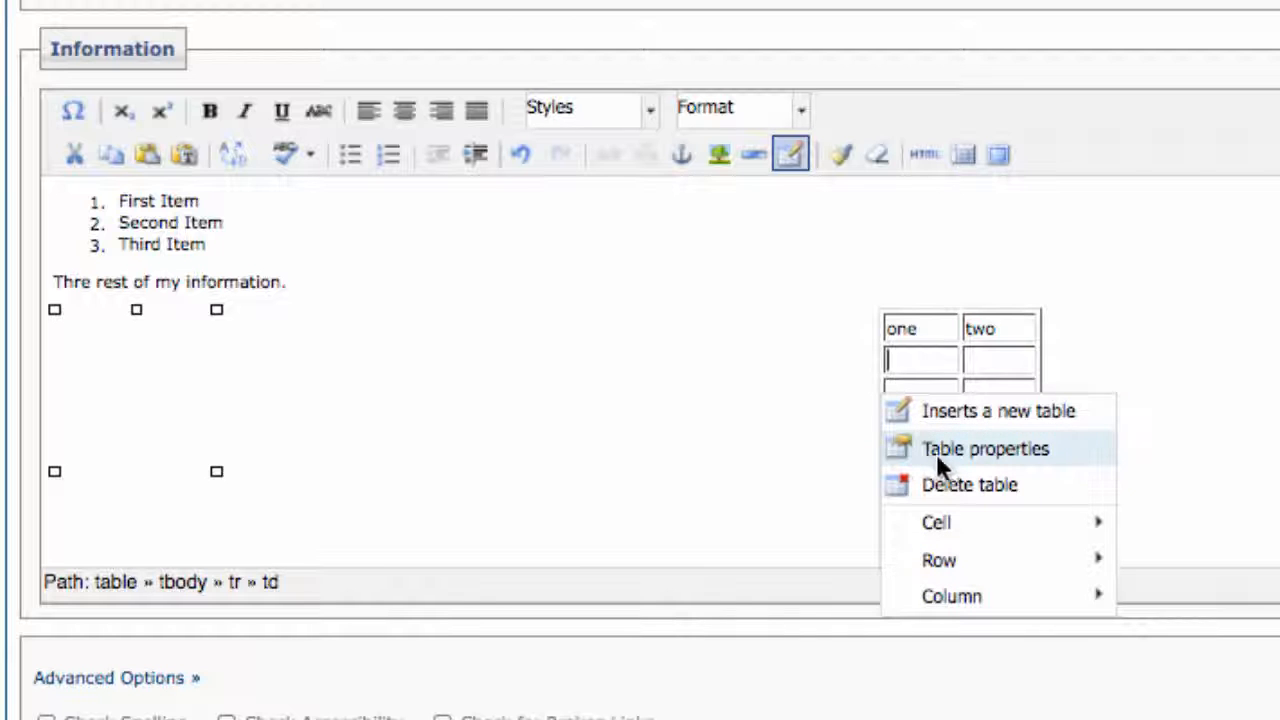
pyautogui.click(984, 448)
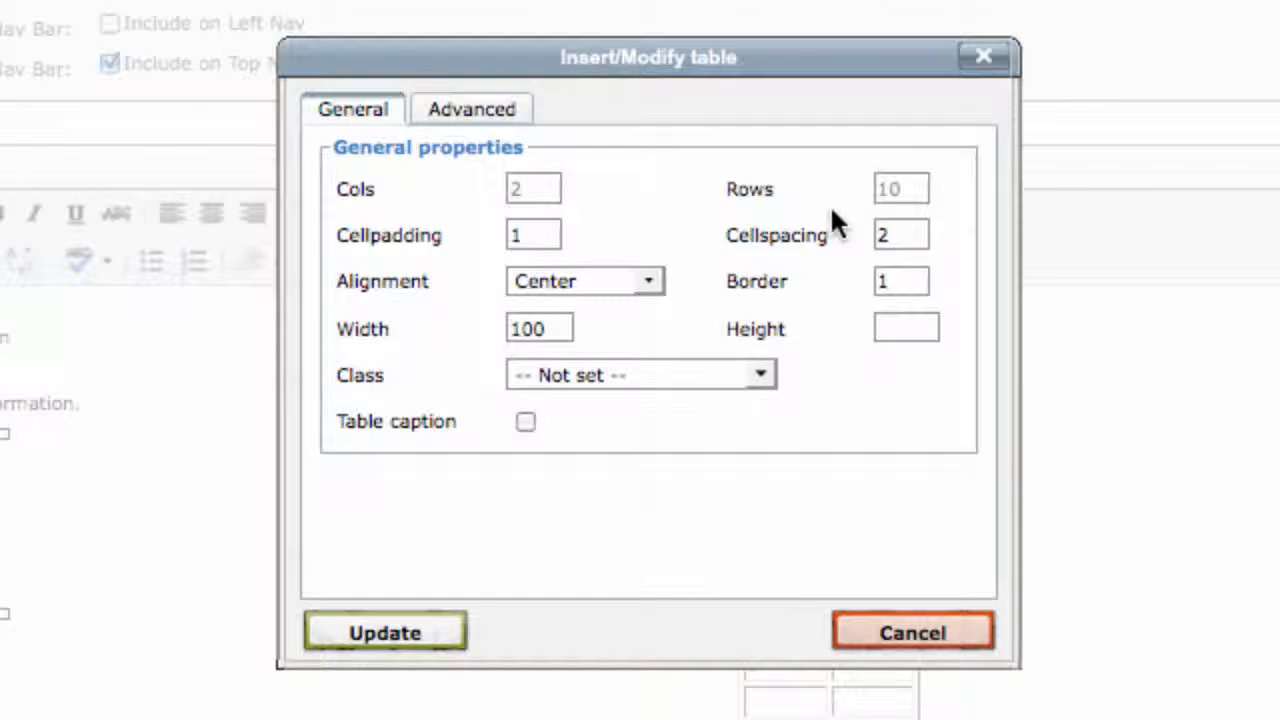
# Apply the table settings and submit the page, showing 'Edit successful'.
pyautogui.click(384, 632)
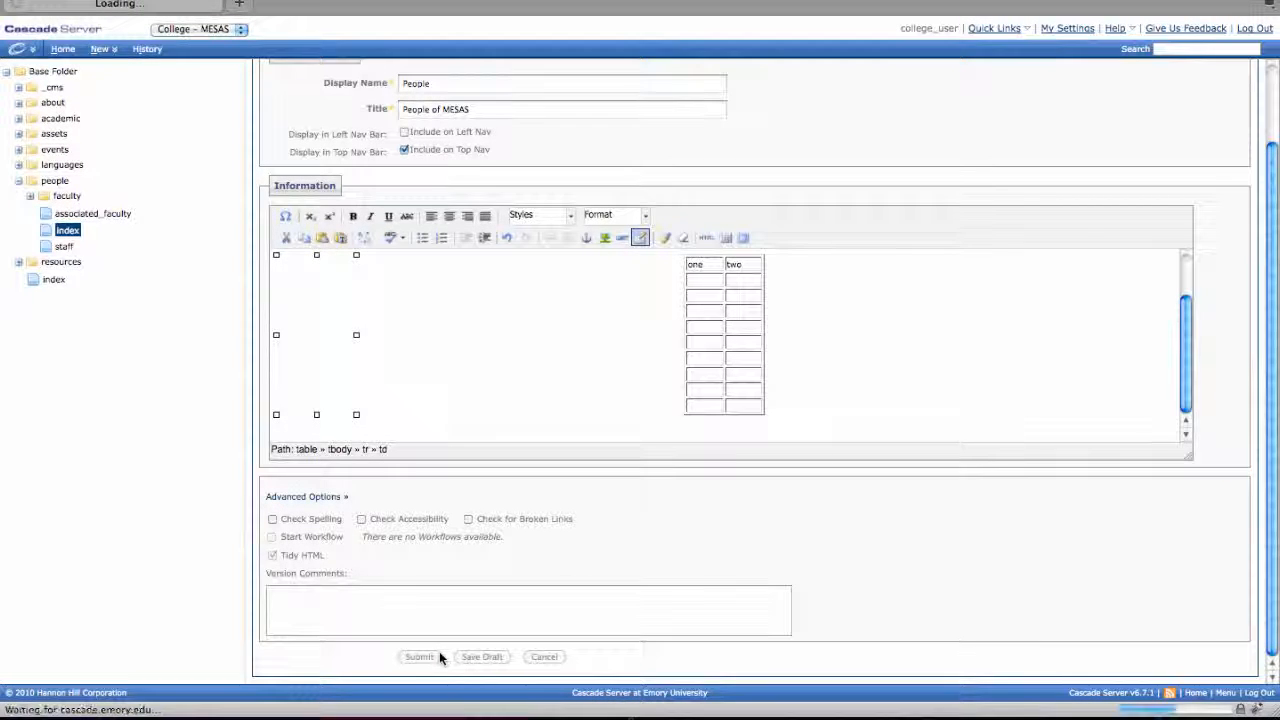
pyautogui.click(420, 656)
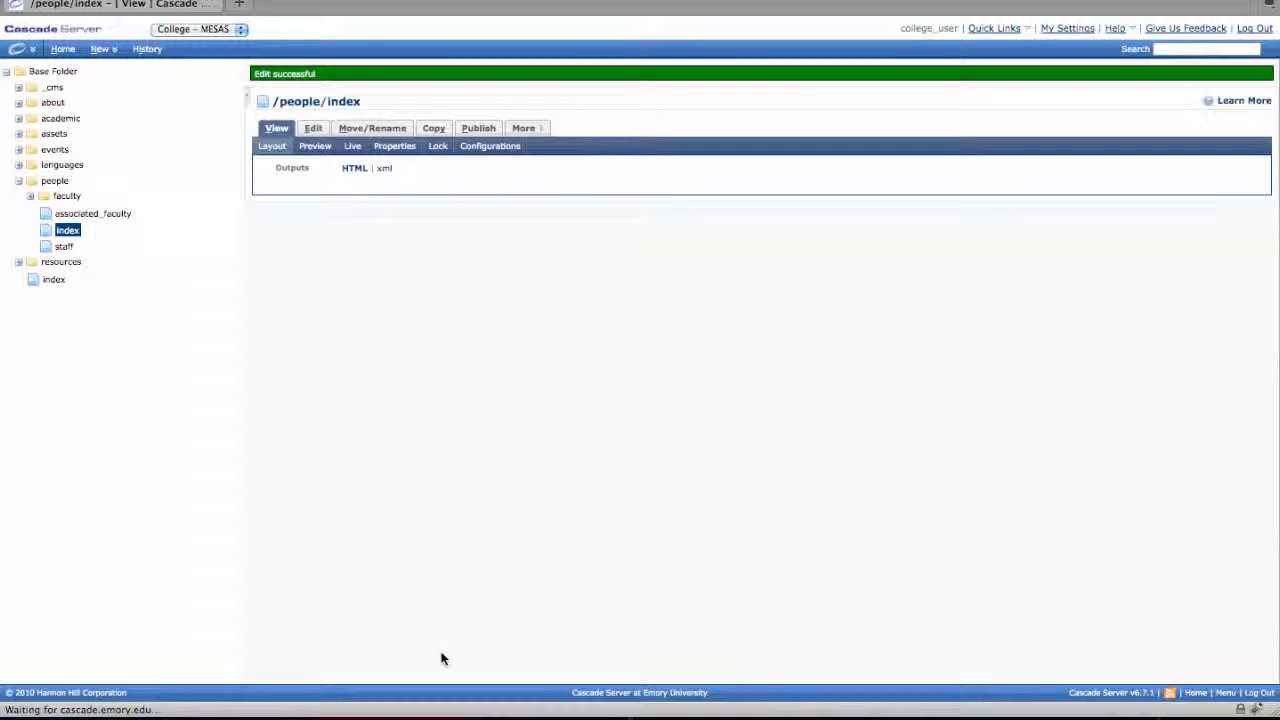